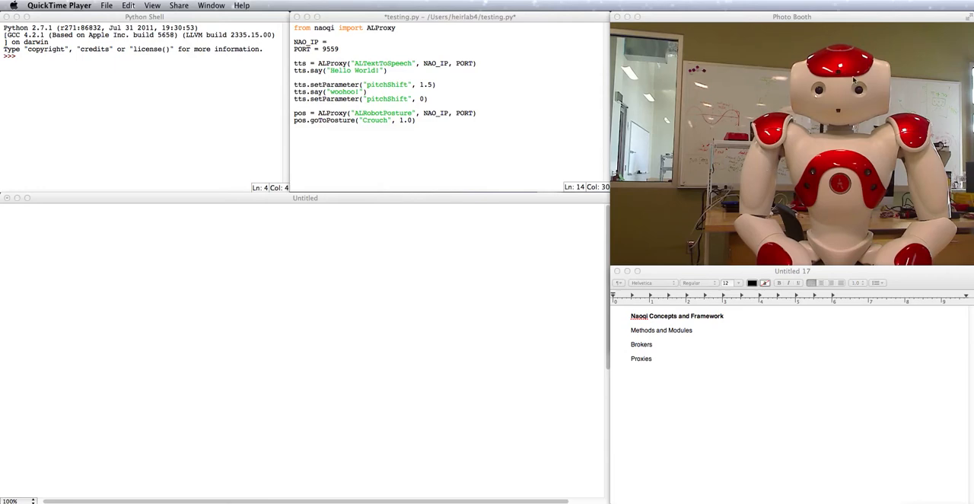
{"action": "mouse_move", "coordinate": [830, 157]}
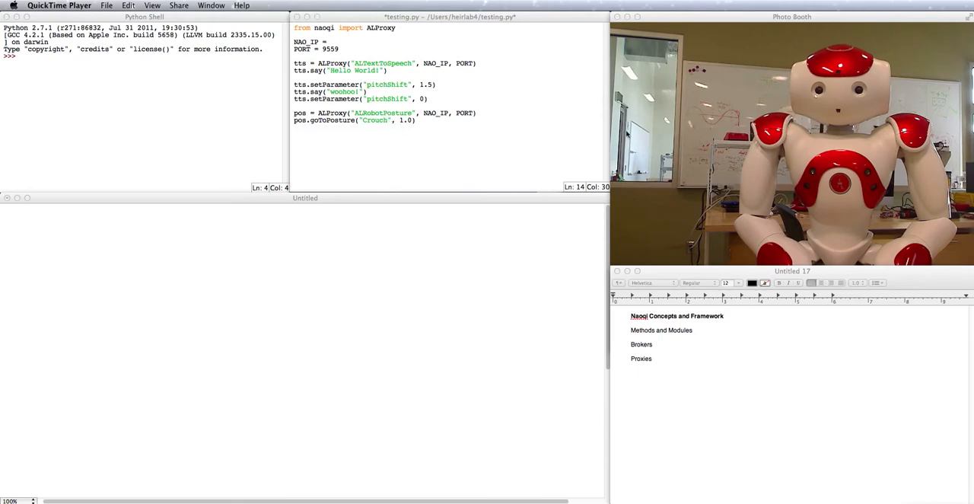
{"action": "mouse_move", "coordinate": [427, 128]}
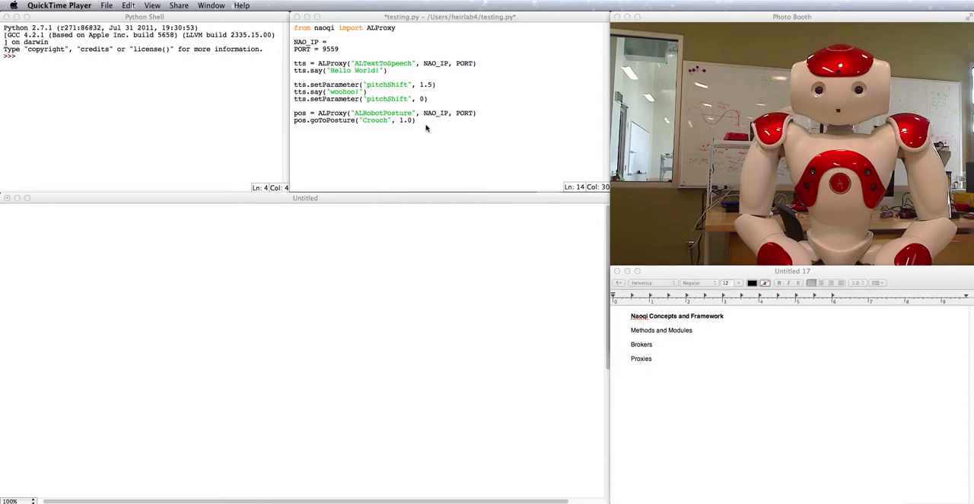
{"action": "mouse_move", "coordinate": [652, 295]}
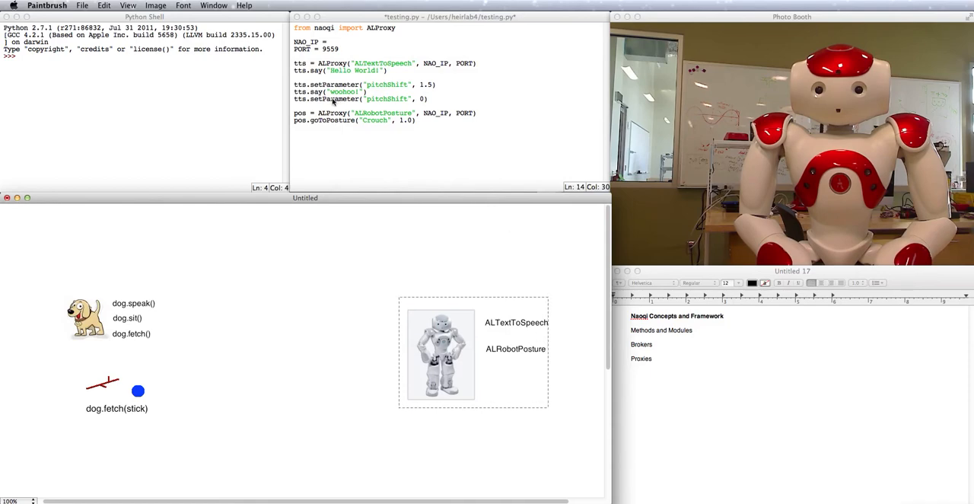
{"action": "mouse_move", "coordinate": [310, 80]}
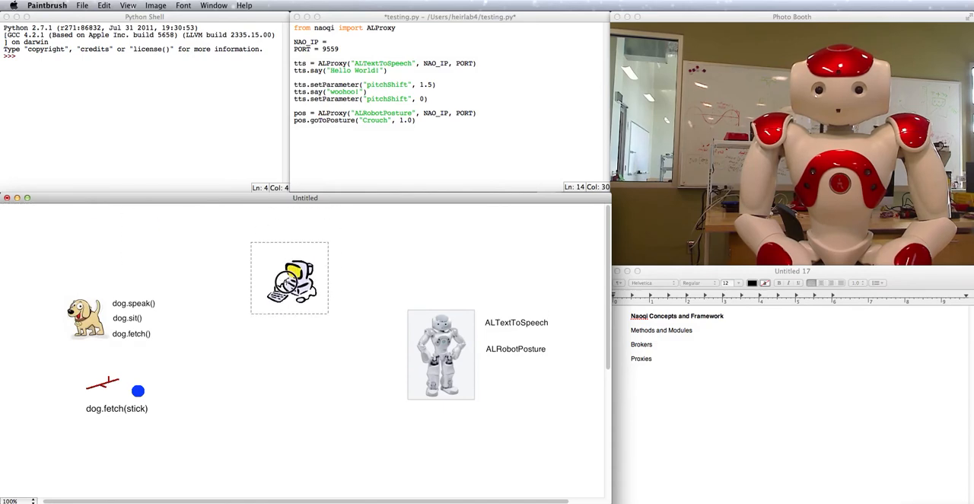
Step: Position the computer picture above the robot labelled ALTextToSpeech and ALRobotPosture
{"action": "left_click_drag", "start_coordinate": [289, 277], "coordinate": [265, 267]}
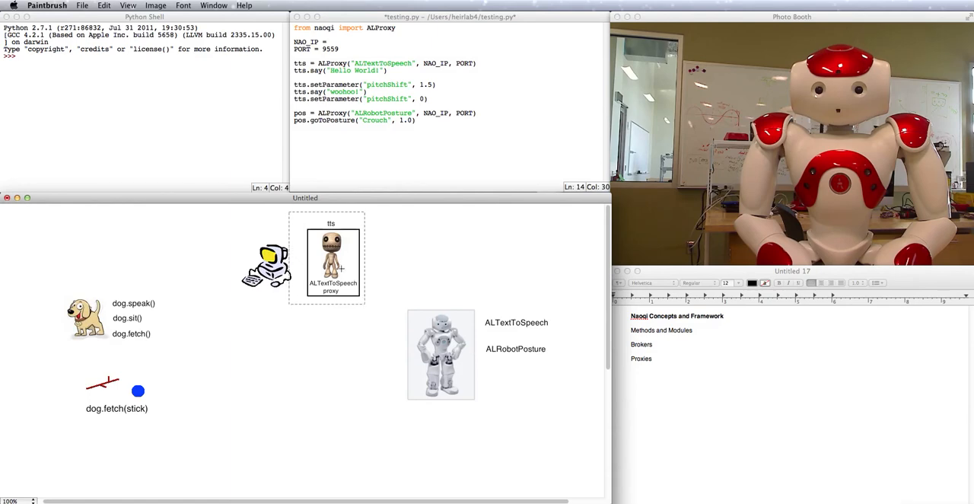
{"action": "mouse_move", "coordinate": [320, 265]}
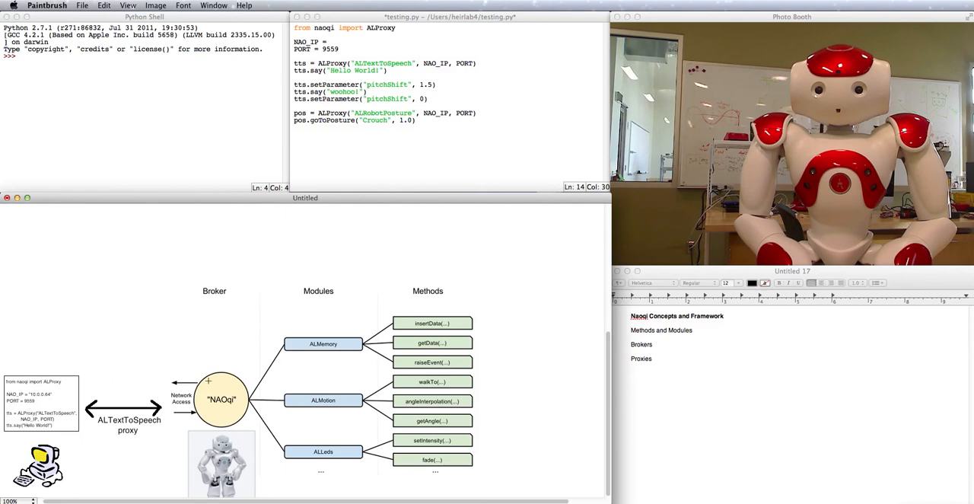
{"action": "mouse_move", "coordinate": [122, 336]}
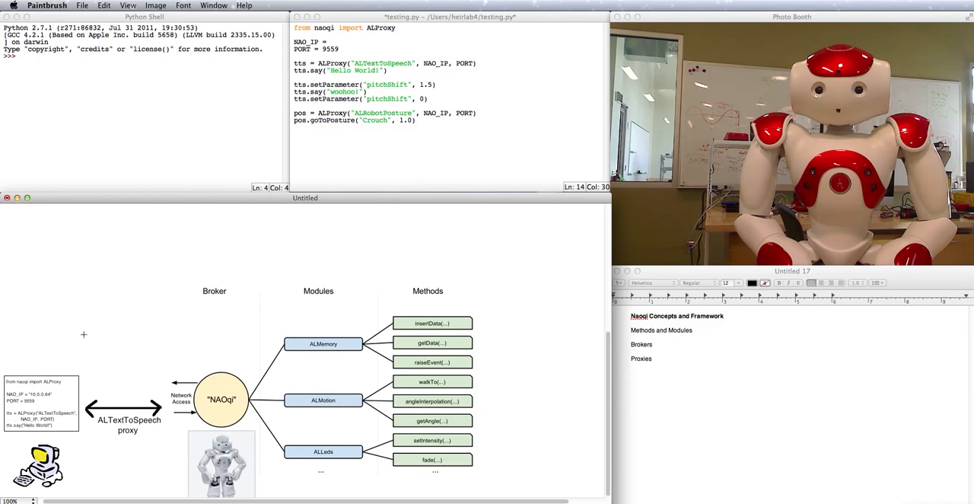
{"action": "mouse_move", "coordinate": [23, 383]}
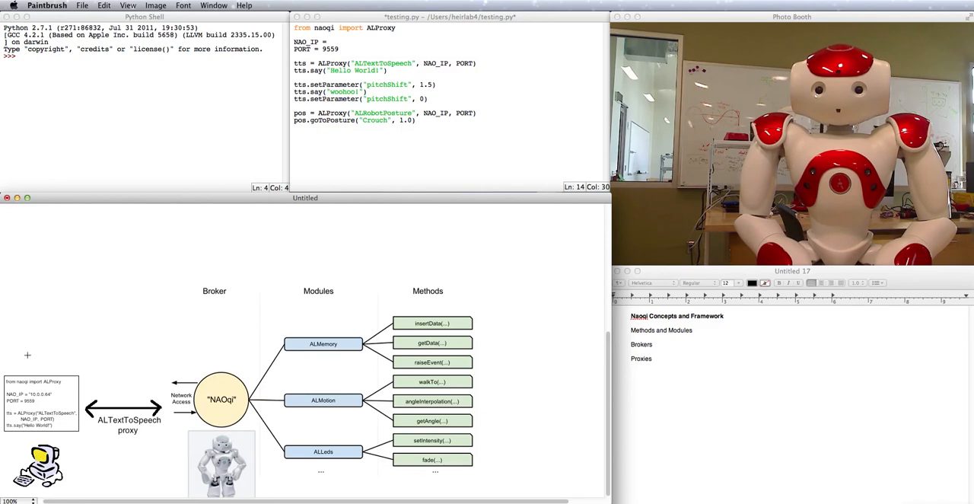
{"action": "mouse_move", "coordinate": [594, 254]}
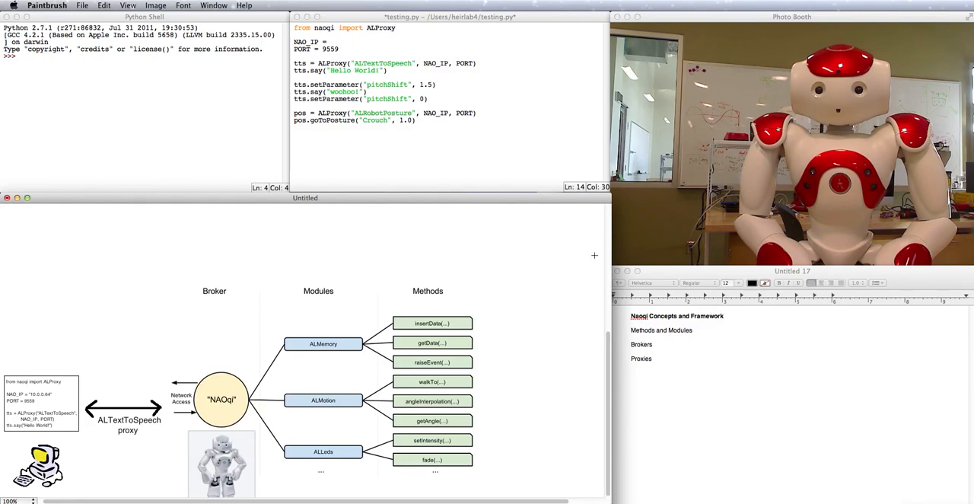